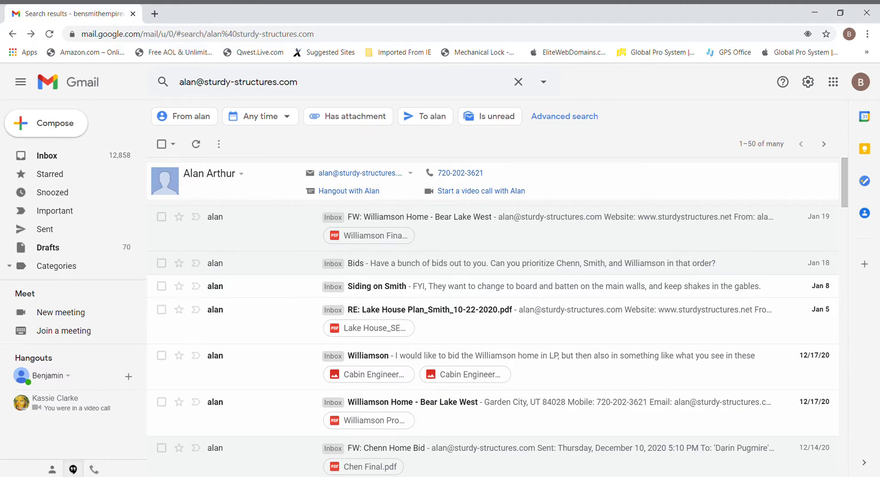
{"action": "mouse_move", "coordinate": [837, 474]}
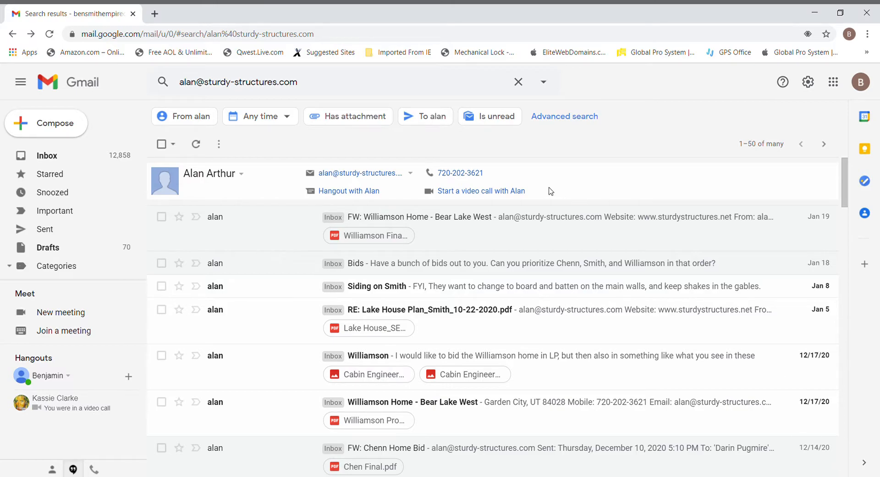
{"action": "mouse_move", "coordinate": [382, 205]}
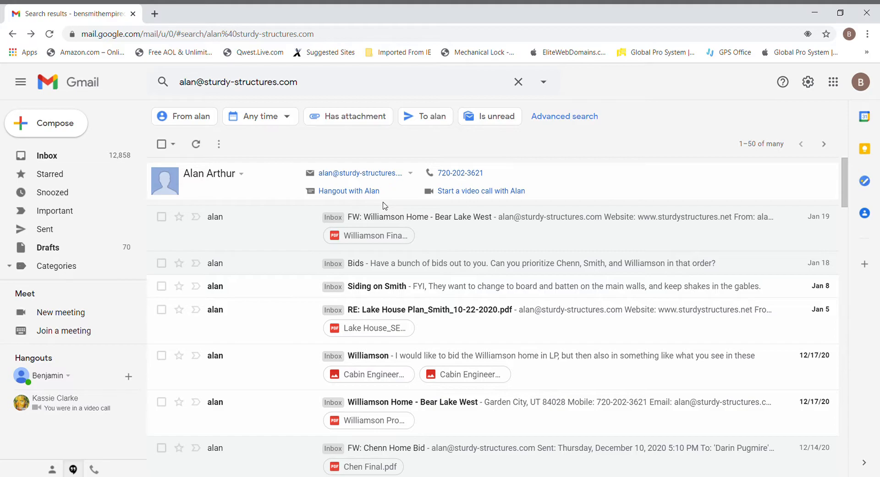
{"action": "mouse_move", "coordinate": [387, 214]}
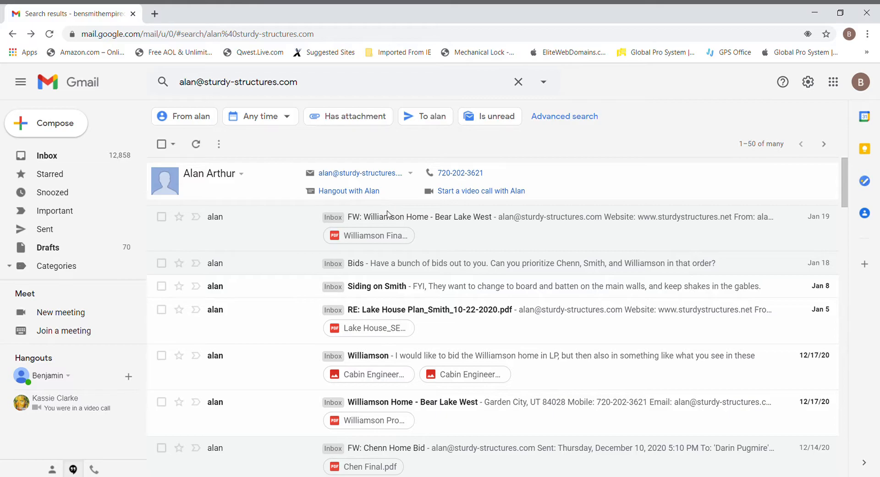
{"action": "mouse_move", "coordinate": [381, 243]}
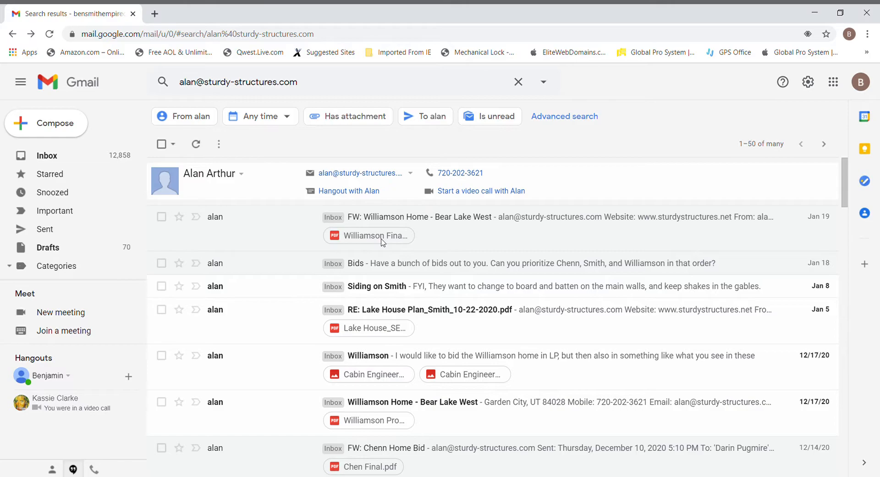
{"action": "mouse_move", "coordinate": [502, 221]}
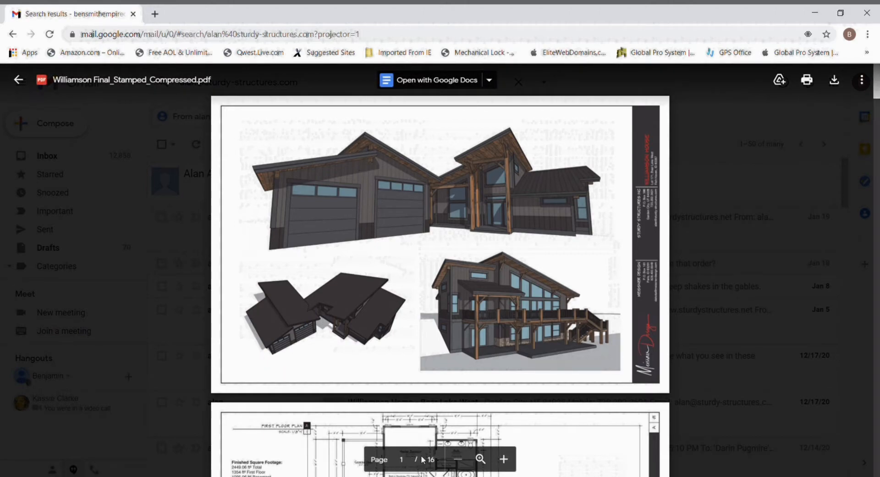
{"action": "mouse_move", "coordinate": [461, 100]}
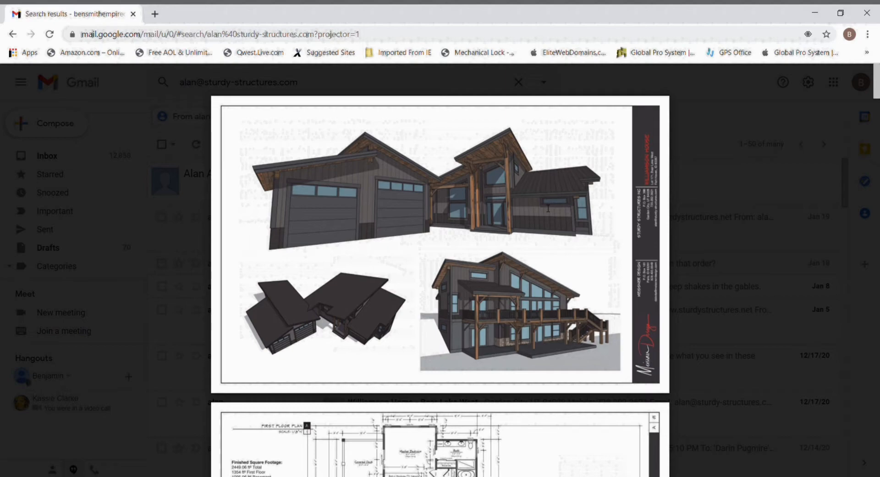
{"action": "mouse_move", "coordinate": [512, 258]}
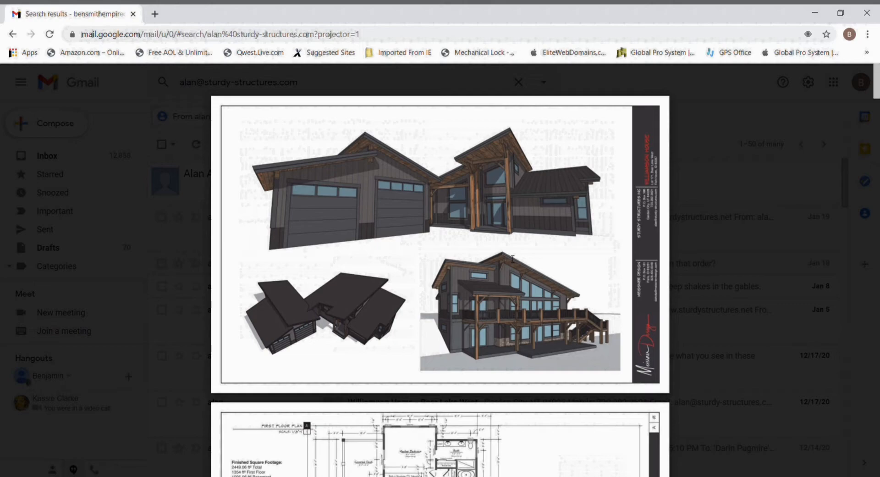
{"action": "mouse_move", "coordinate": [486, 242]}
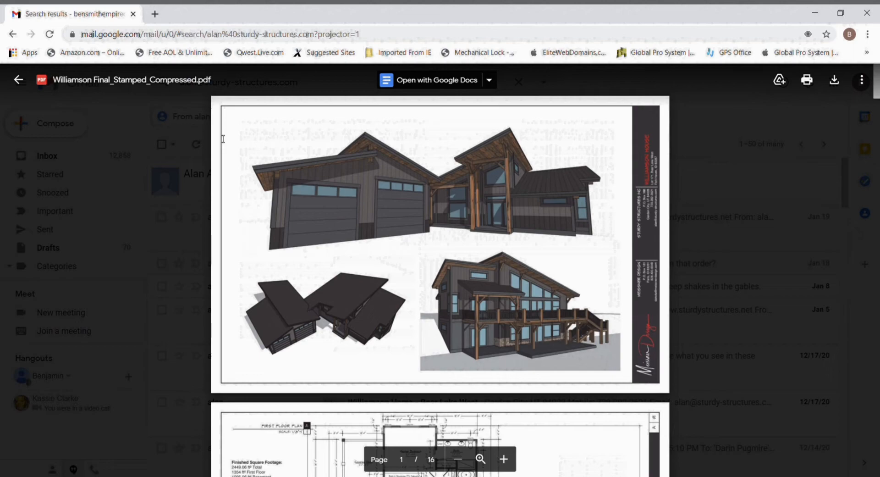
{"action": "mouse_move", "coordinate": [595, 155]}
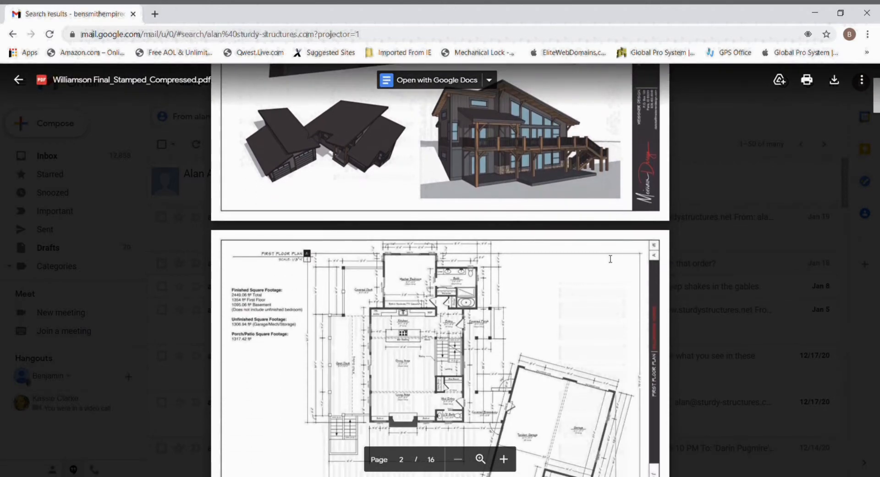
- Scroll the Williamson PDF past the first-floor, basement and loft plans to page 4 elevations
{"action": "scroll", "scroll_direction": "up", "scroll_amount": 3}
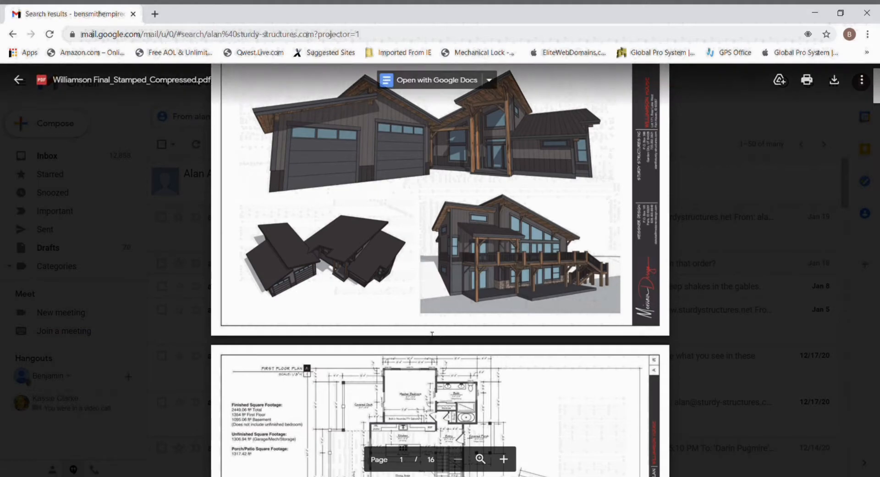
{"action": "scroll", "scroll_direction": "down", "scroll_amount": 3}
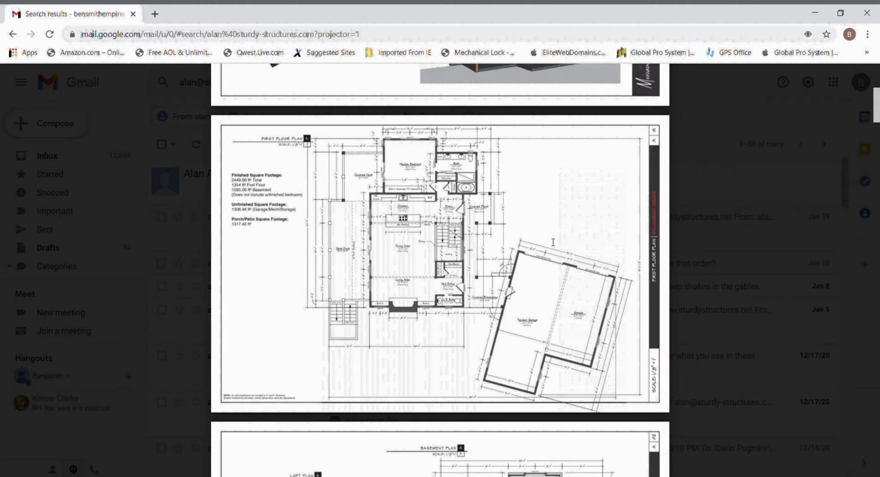
{"action": "mouse_move", "coordinate": [505, 340]}
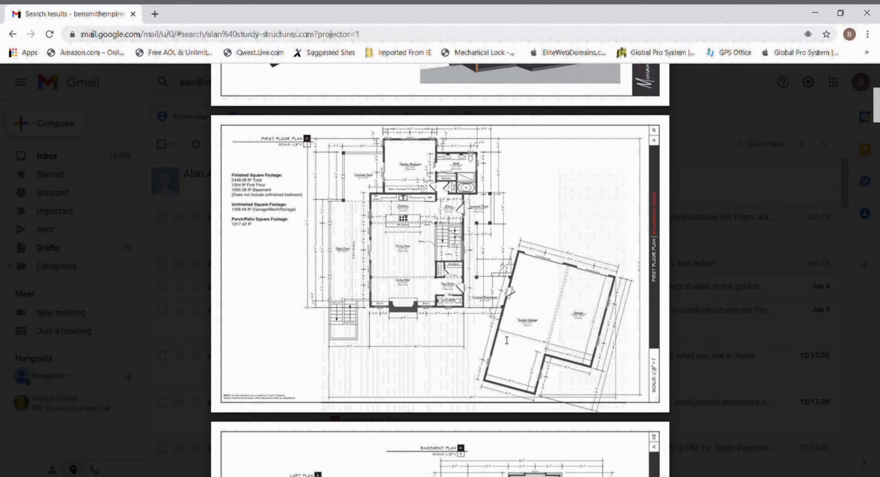
{"action": "mouse_move", "coordinate": [497, 313]}
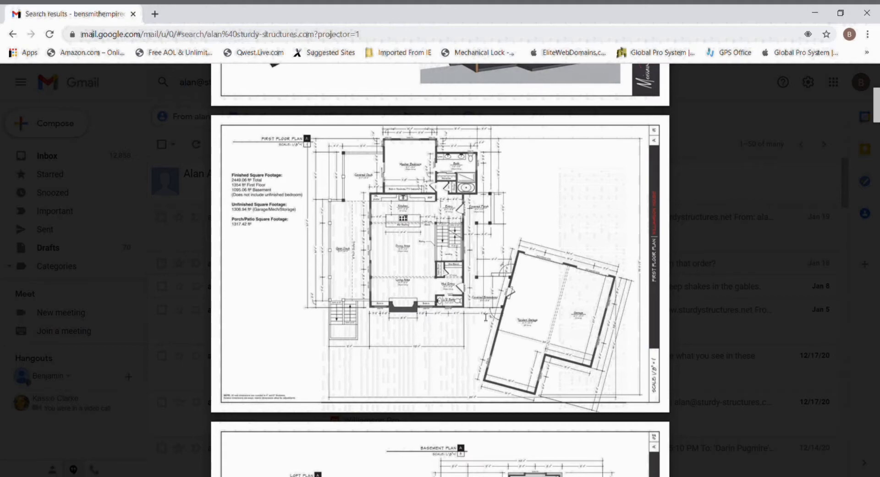
{"action": "scroll", "scroll_direction": "down", "scroll_amount": 3}
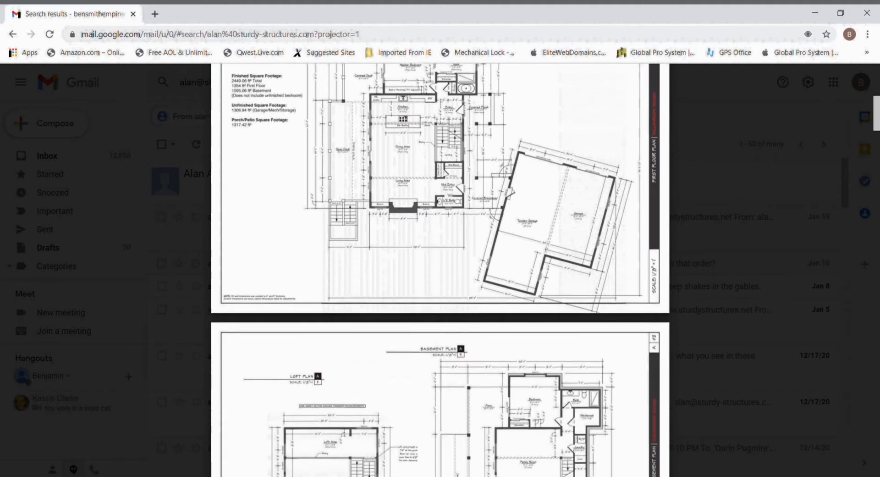
{"action": "scroll", "scroll_direction": "down", "scroll_amount": 3}
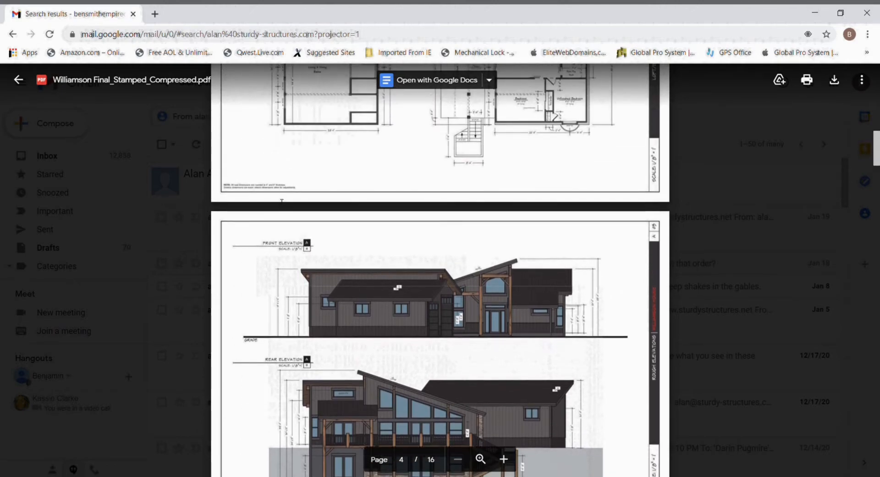
- Zoom into the page 4 elevations to read the rear deck, stairs and dimensions
{"action": "scroll", "scroll_direction": "down", "scroll_amount": 3}
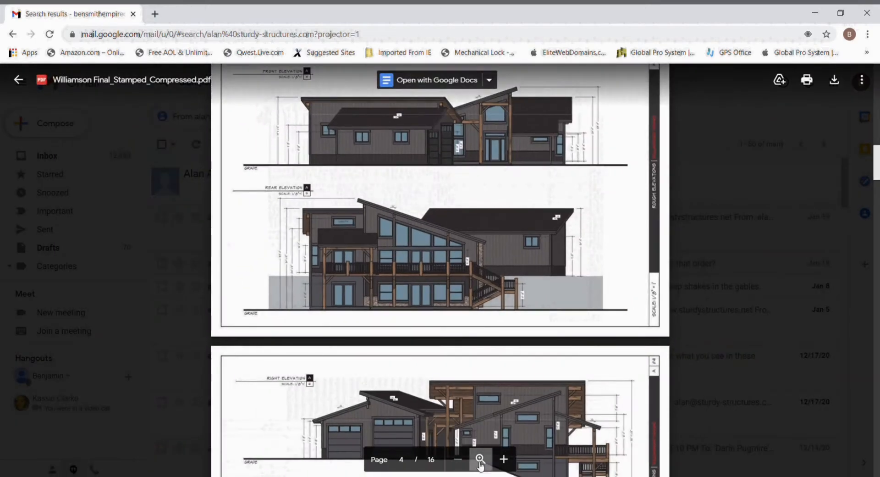
{"action": "left_click", "coordinate": [502, 460]}
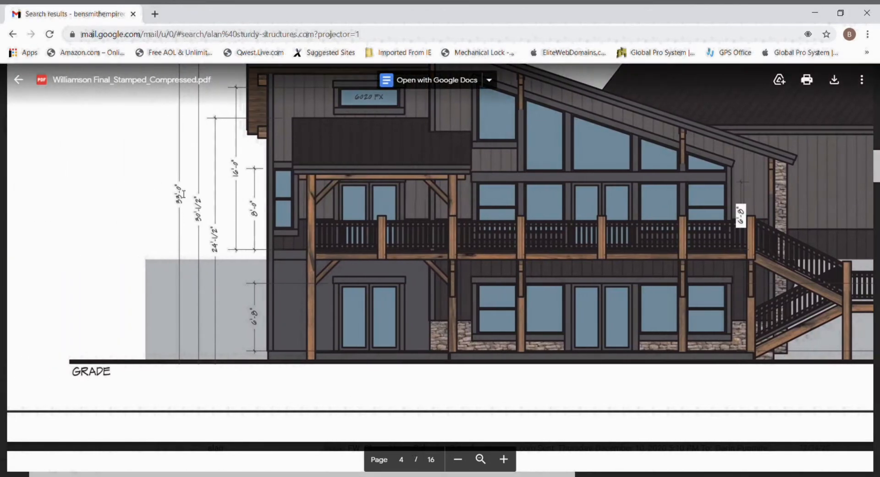
{"action": "mouse_move", "coordinate": [238, 118]}
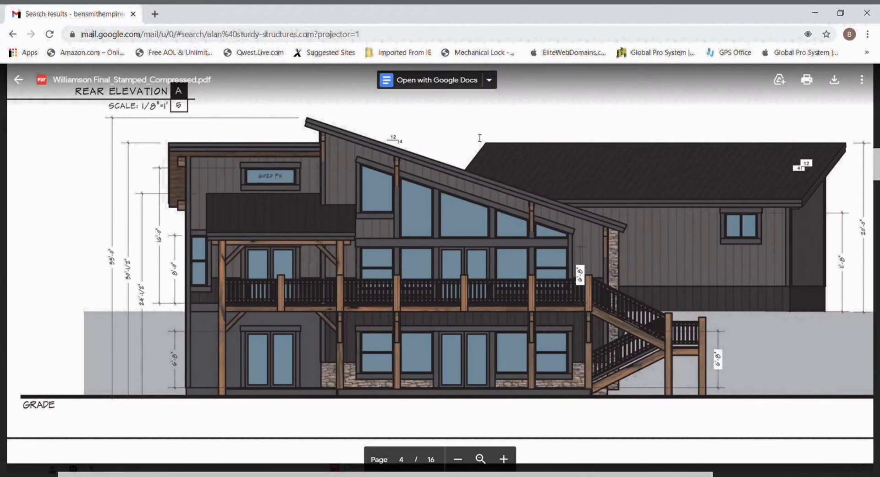
{"action": "mouse_move", "coordinate": [837, 276]}
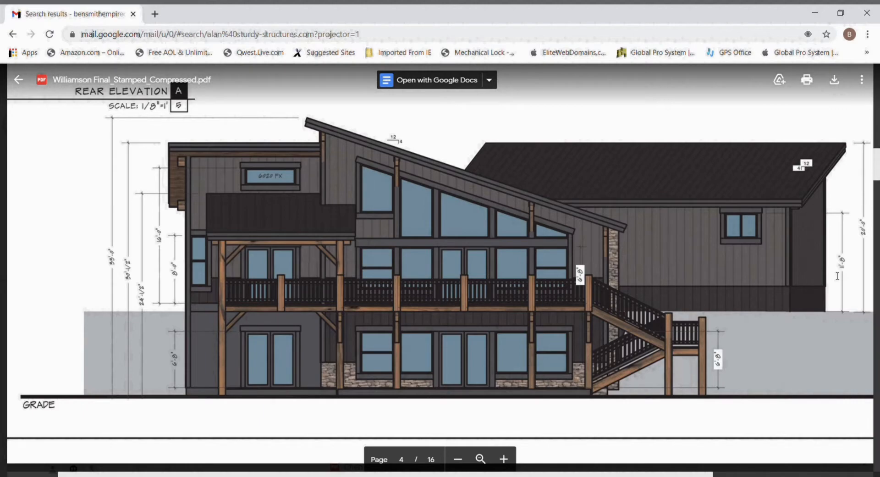
{"action": "mouse_move", "coordinate": [800, 223]}
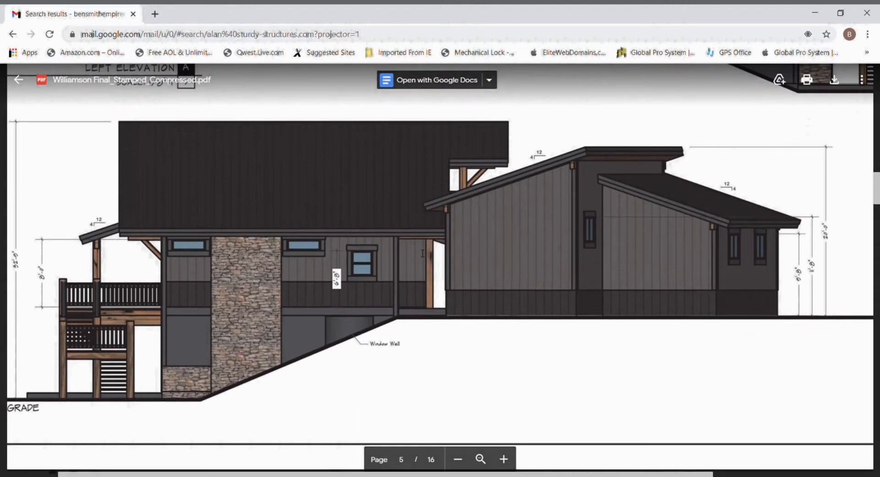
- Review the page 6 transom detail and foundation plan, then zoom out to the page 1 cover
{"action": "scroll", "scroll_direction": "down", "scroll_amount": 3}
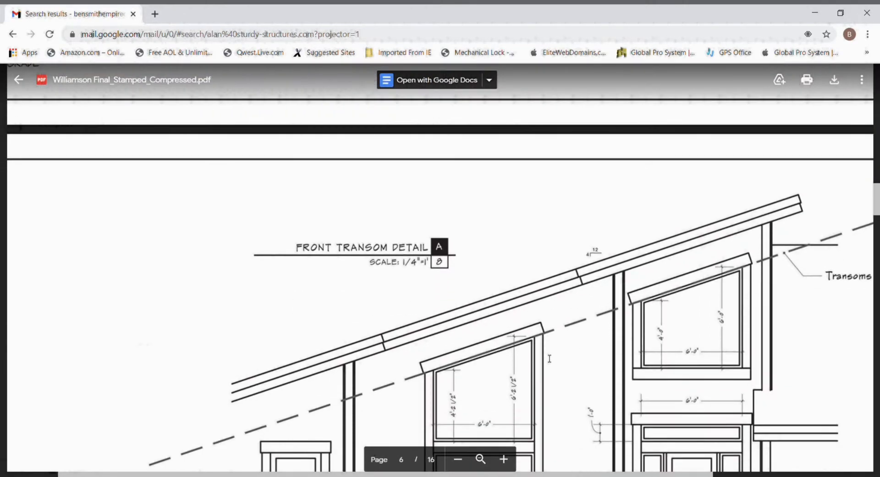
{"action": "mouse_move", "coordinate": [650, 193]}
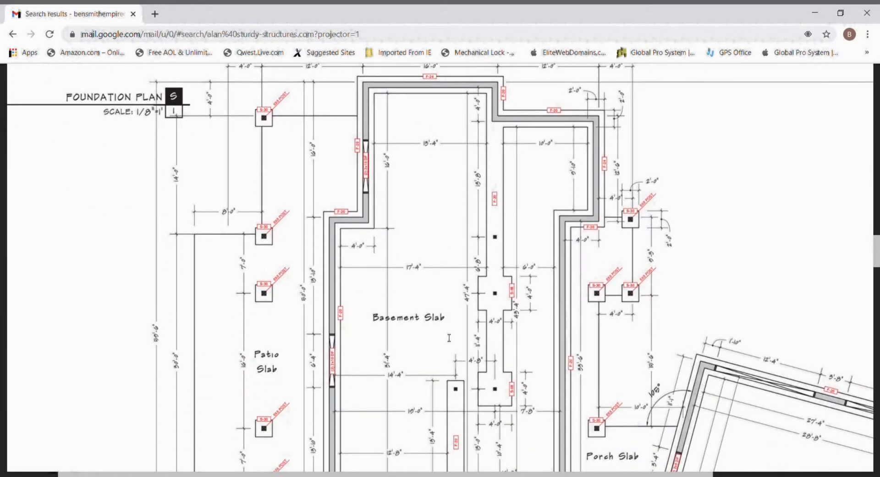
{"action": "scroll", "scroll_direction": "down", "scroll_amount": 3}
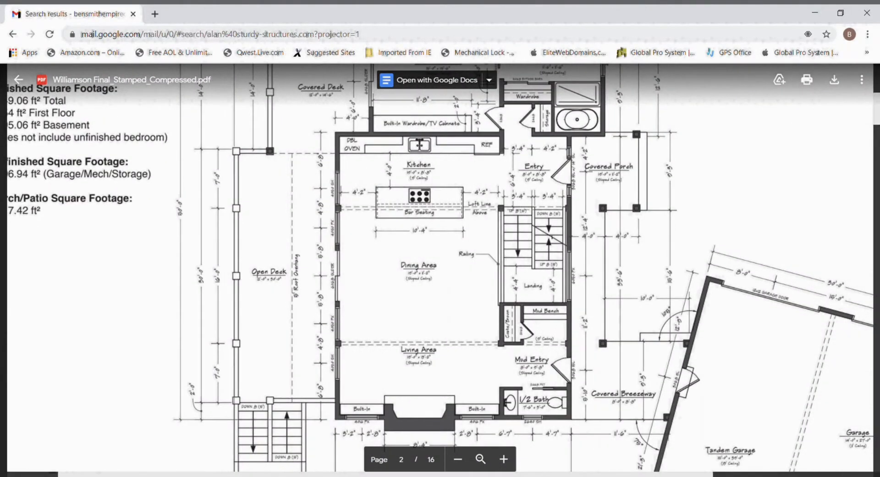
{"action": "left_click", "coordinate": [458, 458]}
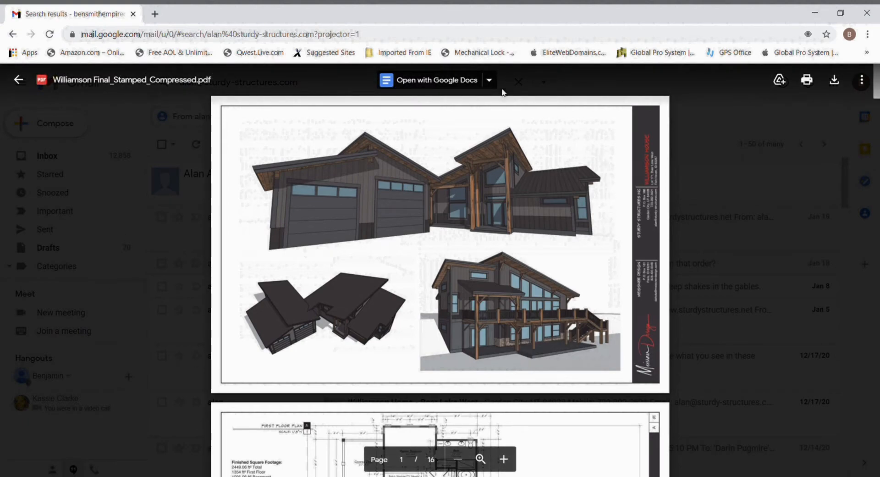
{"action": "mouse_move", "coordinate": [51, 133]}
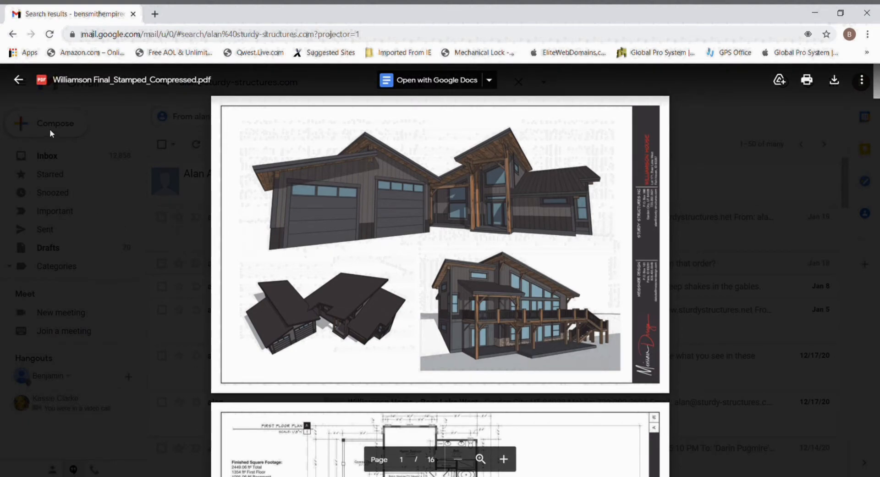
- Open Lake House_SET_FINAL.pdf, zoom the floor plan in and out, and scroll to sheet A3.0
{"action": "left_click", "coordinate": [517, 82]}
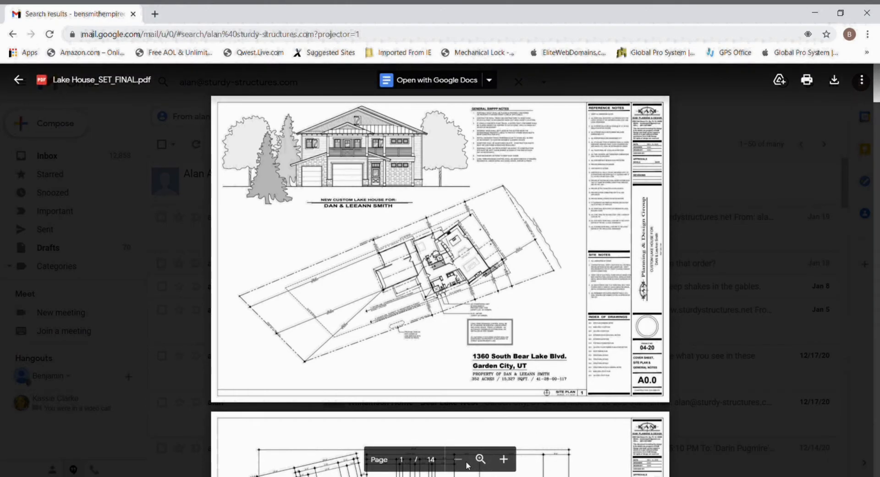
{"action": "left_click", "coordinate": [480, 459]}
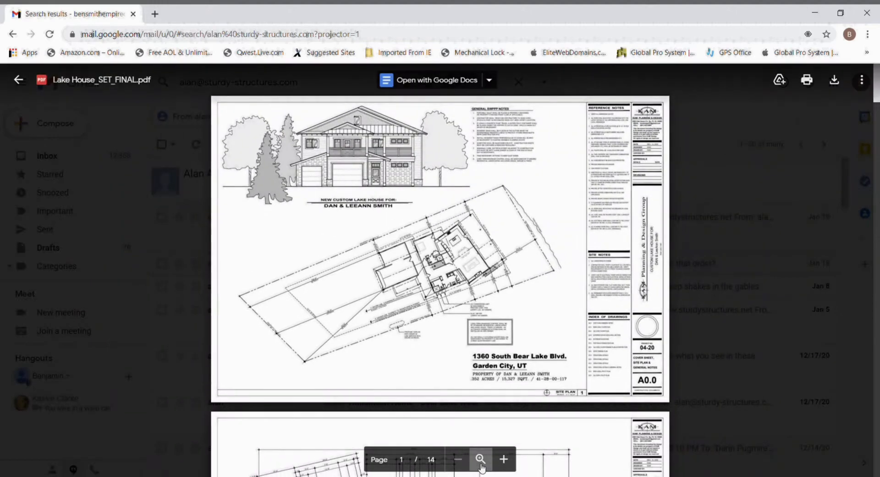
{"action": "left_click", "coordinate": [502, 459]}
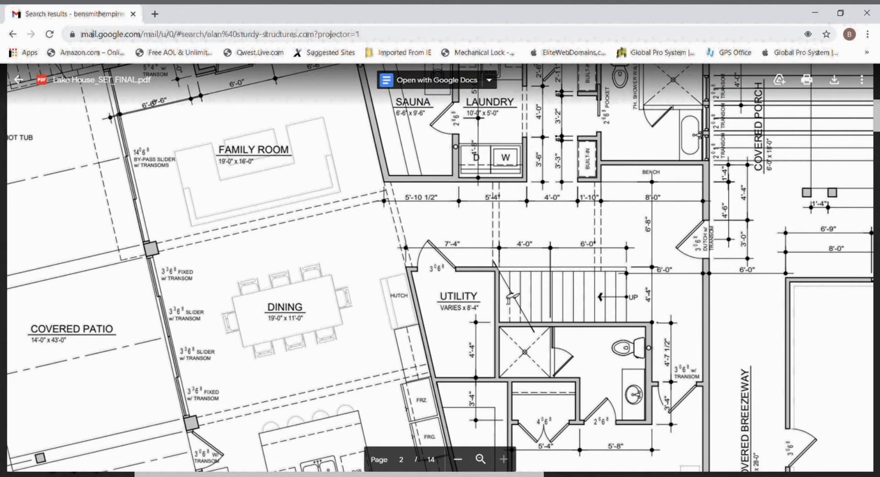
{"action": "mouse_move", "coordinate": [657, 438]}
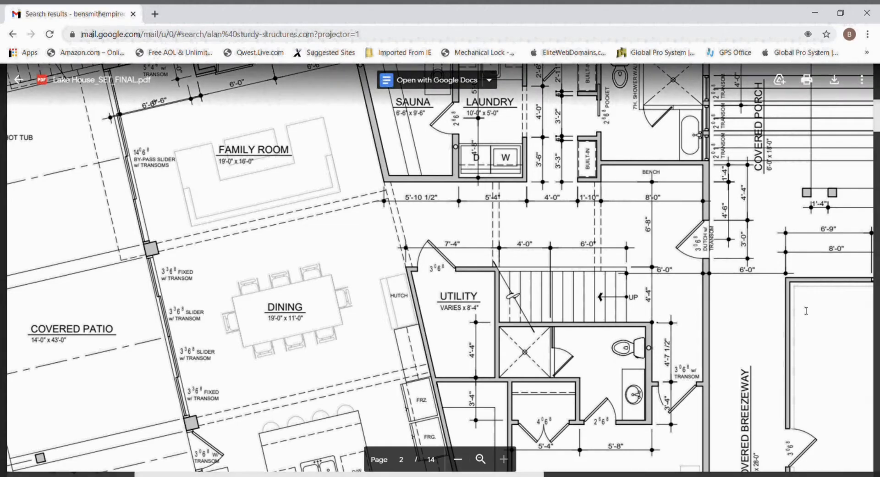
{"action": "left_click", "coordinate": [458, 459]}
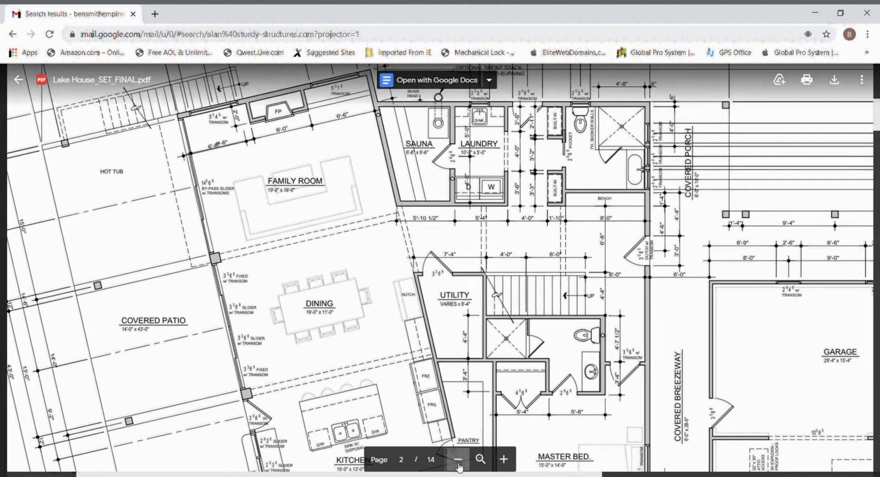
{"action": "left_click", "coordinate": [457, 459]}
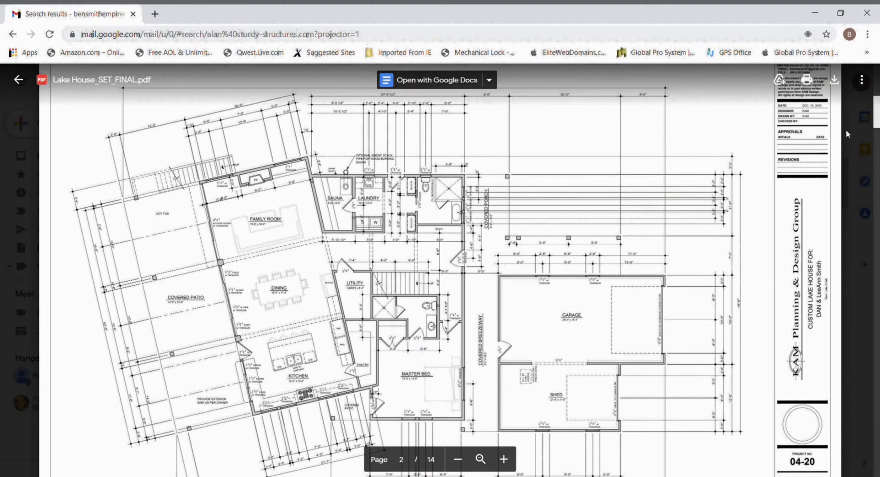
{"action": "mouse_move", "coordinate": [504, 336]}
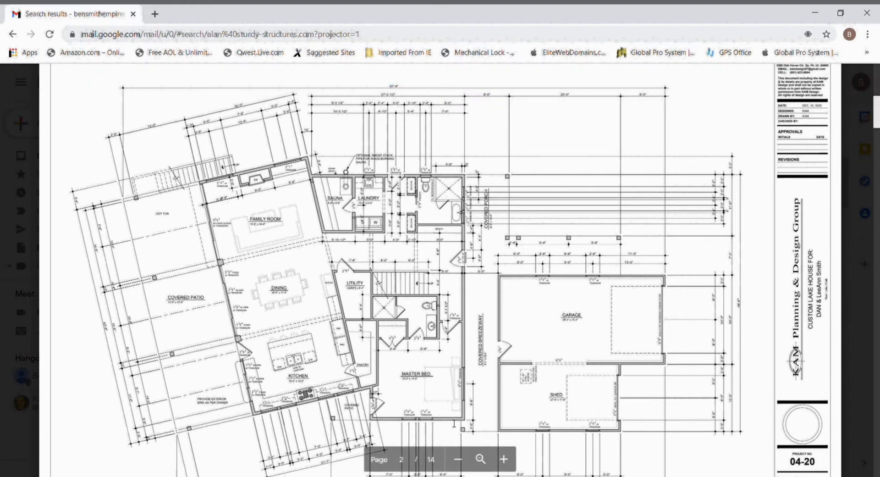
{"action": "mouse_move", "coordinate": [508, 299]}
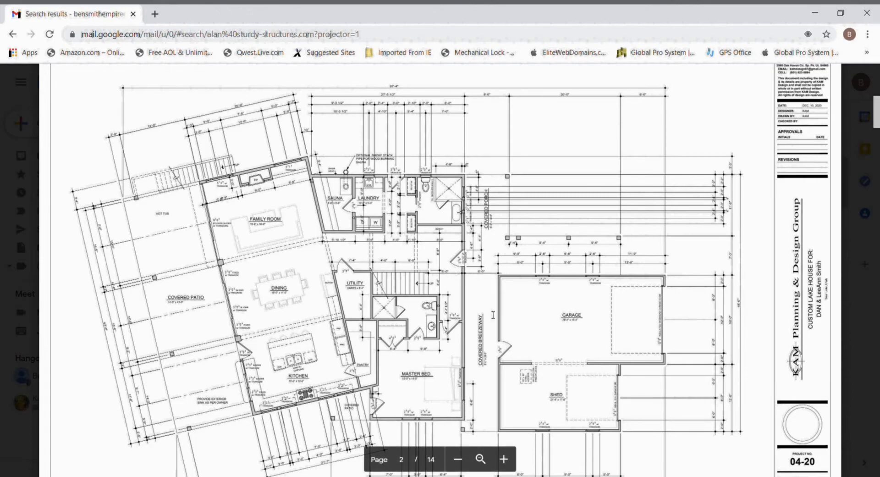
{"action": "mouse_move", "coordinate": [515, 412]}
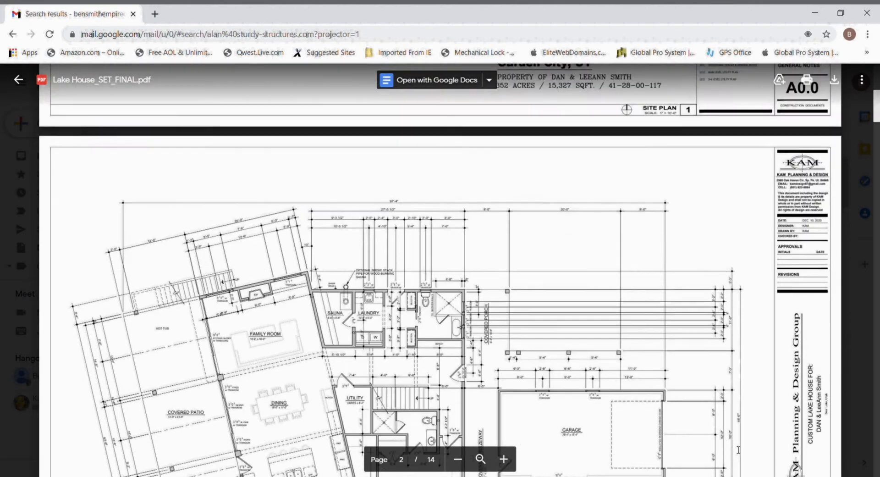
{"action": "scroll", "scroll_direction": "down", "scroll_amount": 3}
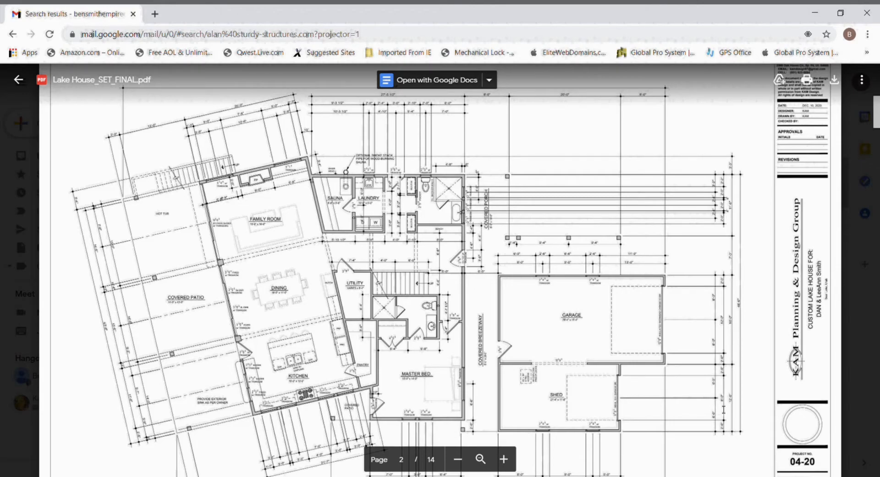
{"action": "mouse_move", "coordinate": [445, 285]}
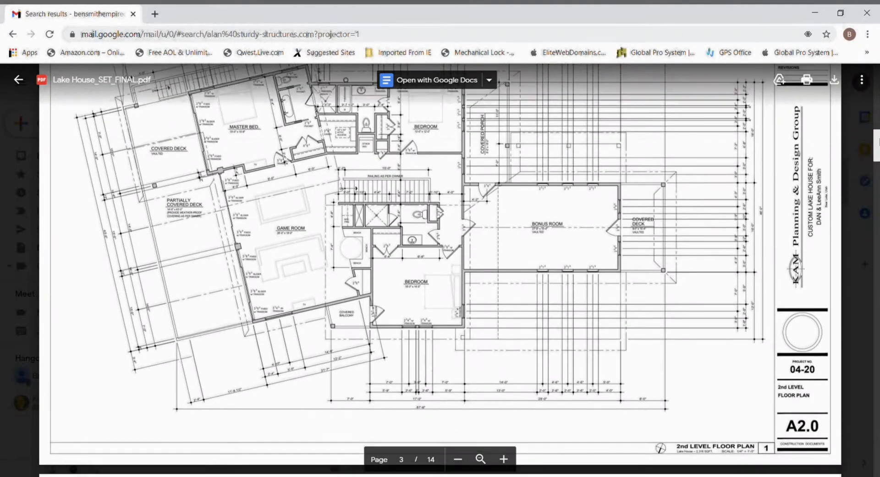
{"action": "scroll", "scroll_direction": "down", "scroll_amount": 3}
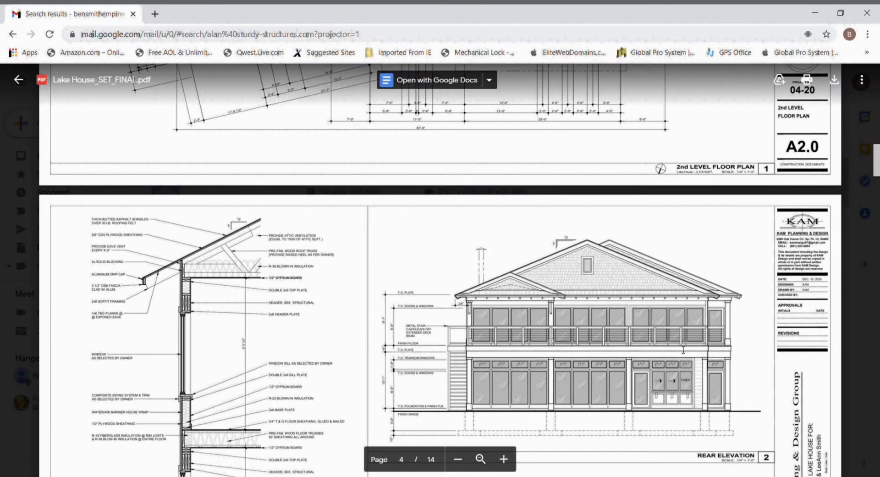
- Scroll the Lake House PDF past the page 5 side elevations to the S1.0 footing and foundation plan
{"action": "scroll", "scroll_direction": "down", "scroll_amount": 3}
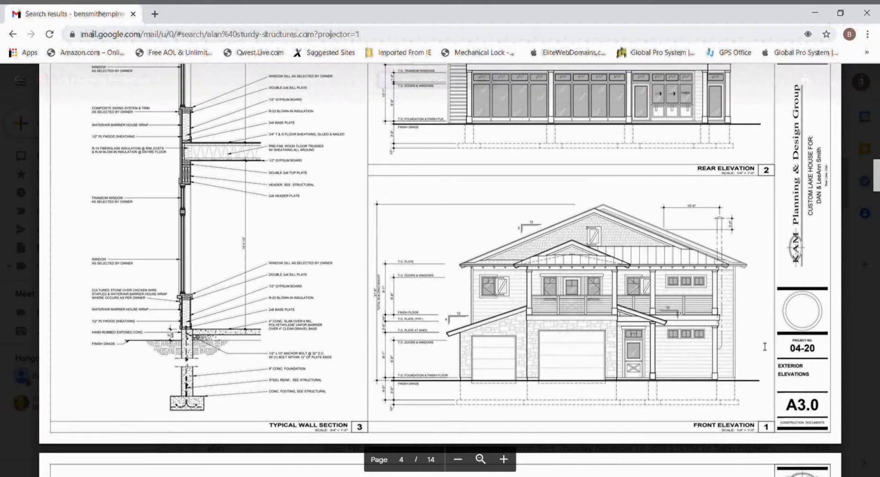
{"action": "scroll", "scroll_direction": "down", "scroll_amount": 3}
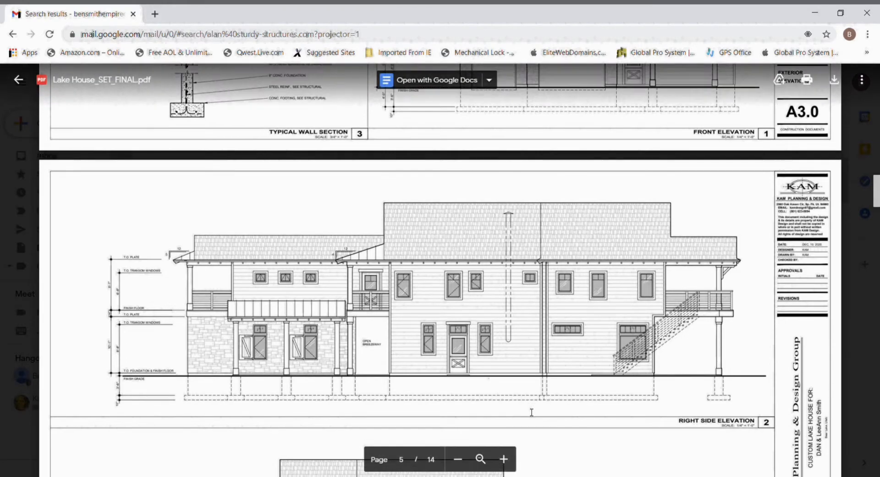
{"action": "scroll", "scroll_direction": "down", "scroll_amount": 3}
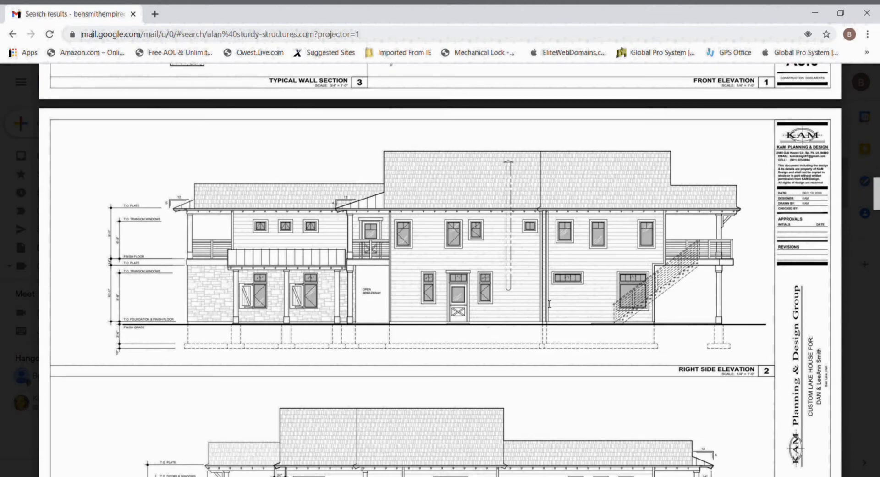
{"action": "mouse_move", "coordinate": [168, 319]}
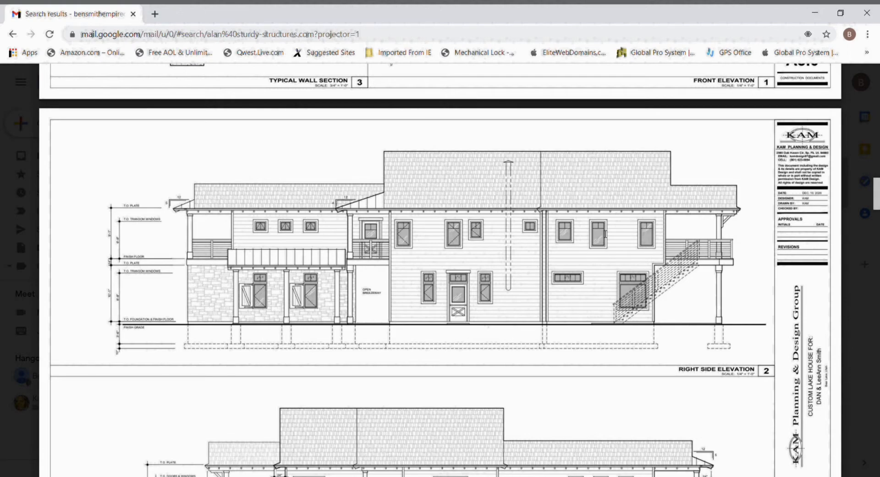
{"action": "mouse_move", "coordinate": [602, 235]}
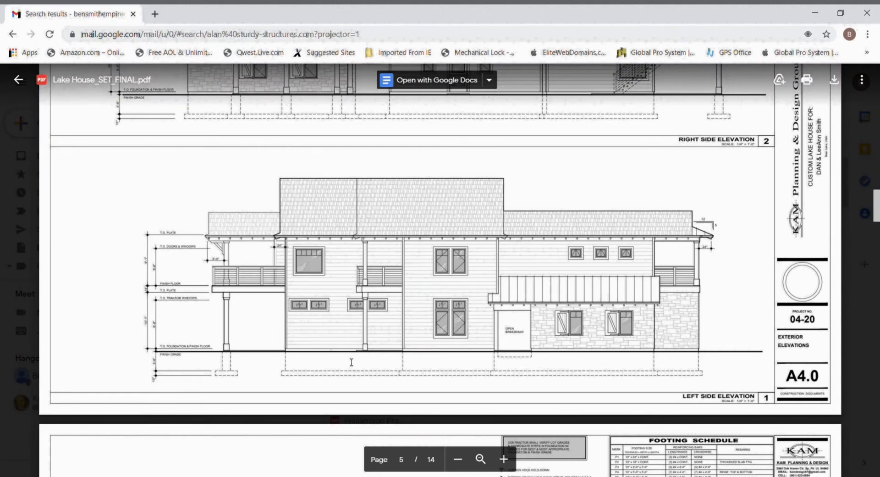
{"action": "mouse_move", "coordinate": [357, 242]}
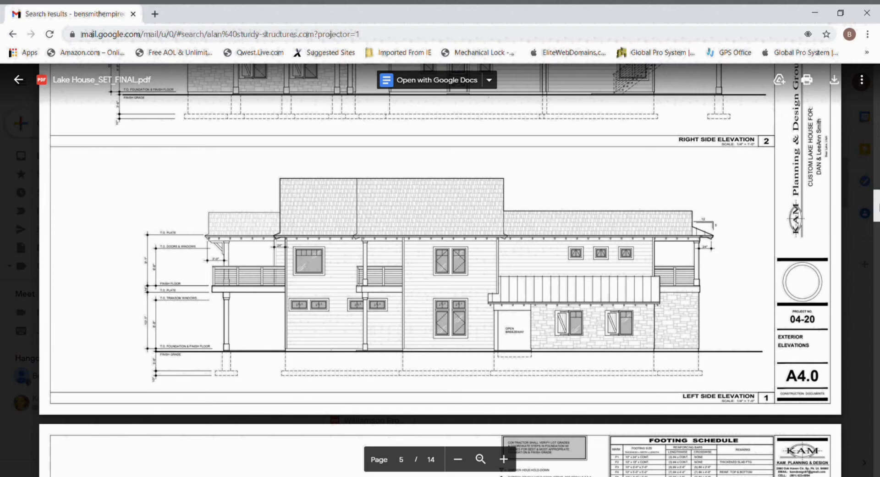
{"action": "scroll", "scroll_direction": "down", "scroll_amount": 3}
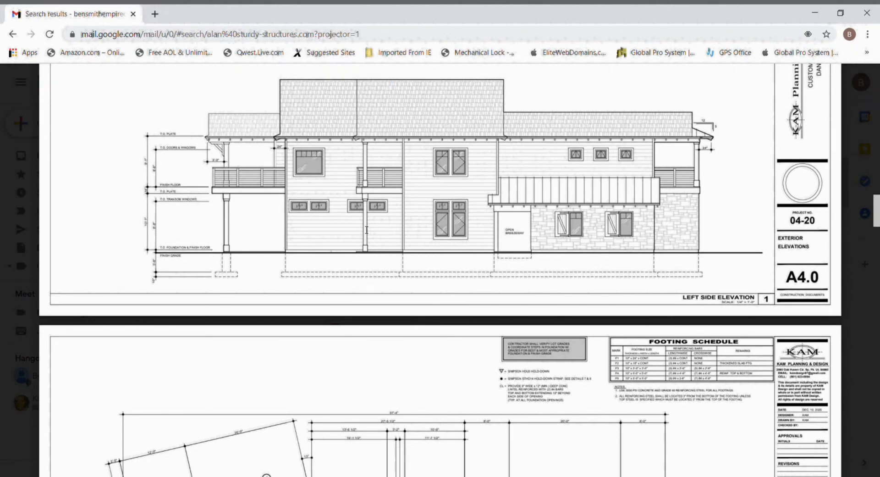
{"action": "scroll", "scroll_direction": "down", "scroll_amount": 3}
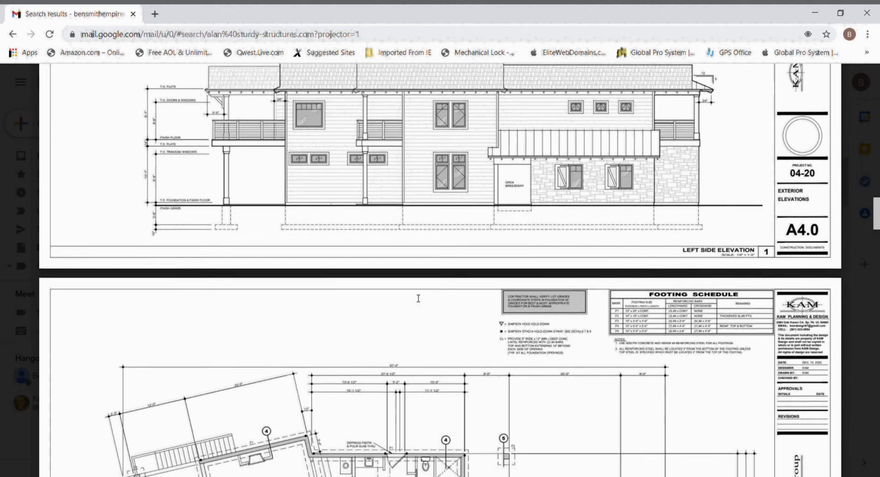
{"action": "scroll", "scroll_direction": "down", "scroll_amount": 3}
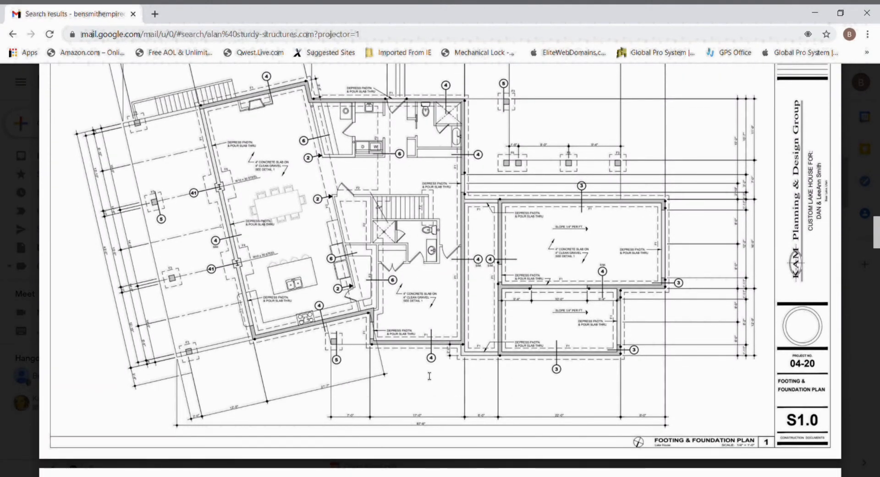
{"action": "mouse_move", "coordinate": [383, 167]}
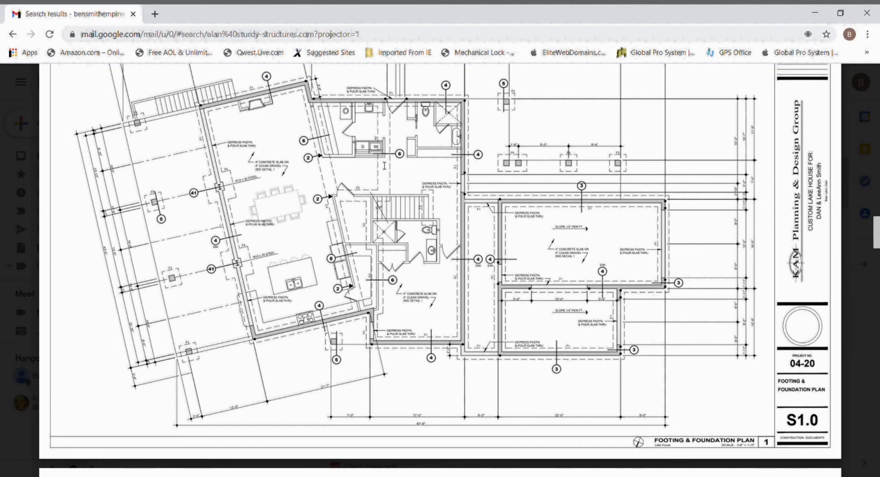
- Scroll the Lake House PDF once more, then exit the viewer back to the inbox
{"action": "scroll", "scroll_direction": "down", "scroll_amount": 3}
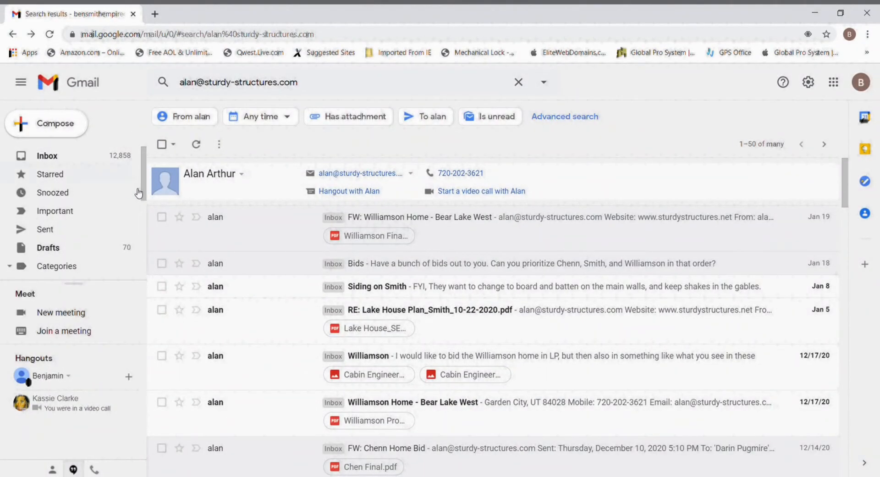
{"action": "left_click", "coordinate": [517, 82]}
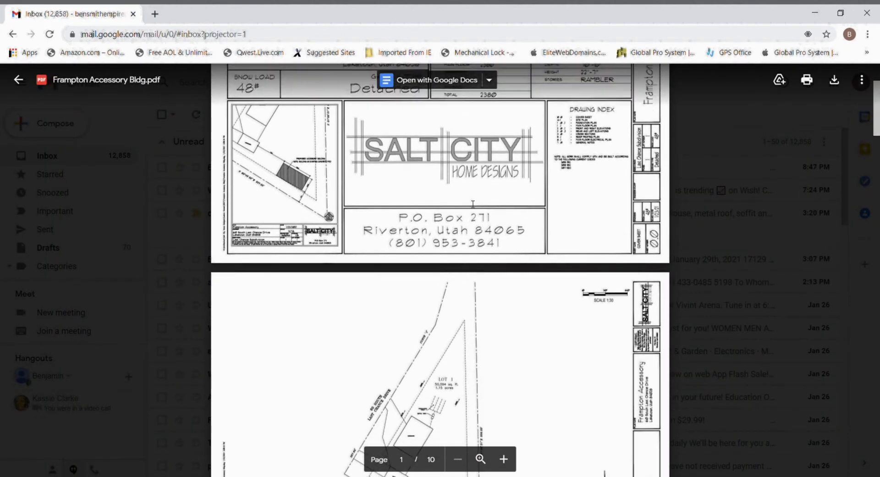
- Scroll Frampton Accessory Bldg.pdf to page 5 and zoom in on the right side elevation
{"action": "scroll", "scroll_direction": "down", "scroll_amount": 3}
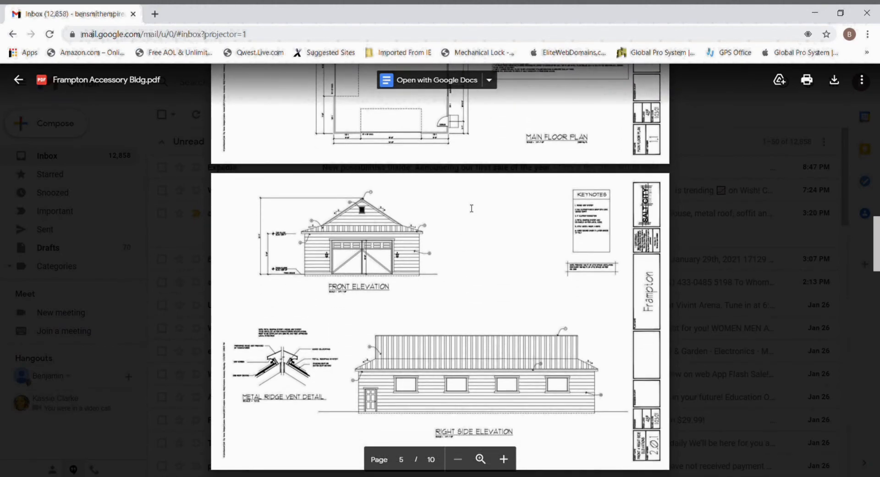
{"action": "scroll", "scroll_direction": "down", "scroll_amount": 3}
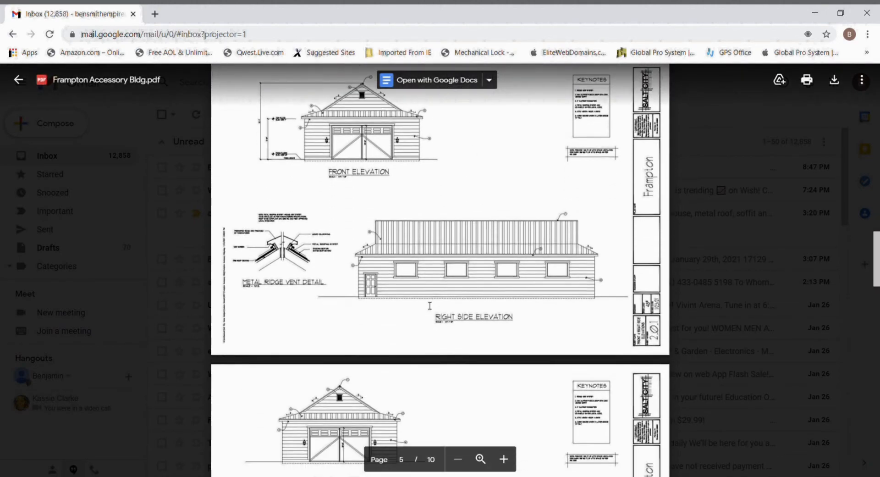
{"action": "left_click", "coordinate": [480, 459]}
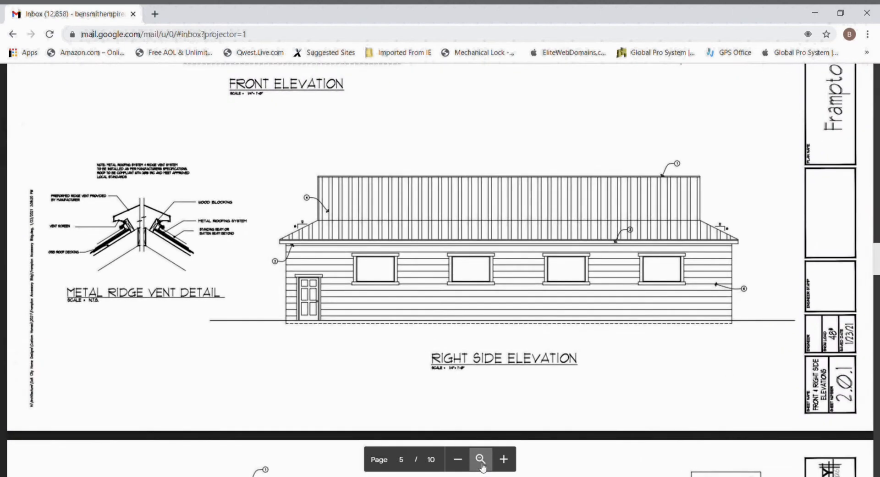
- Zoom further and scroll over the Frampton keynotes, ridge vent detail, floor and foundation plans
{"action": "left_click", "coordinate": [481, 459]}
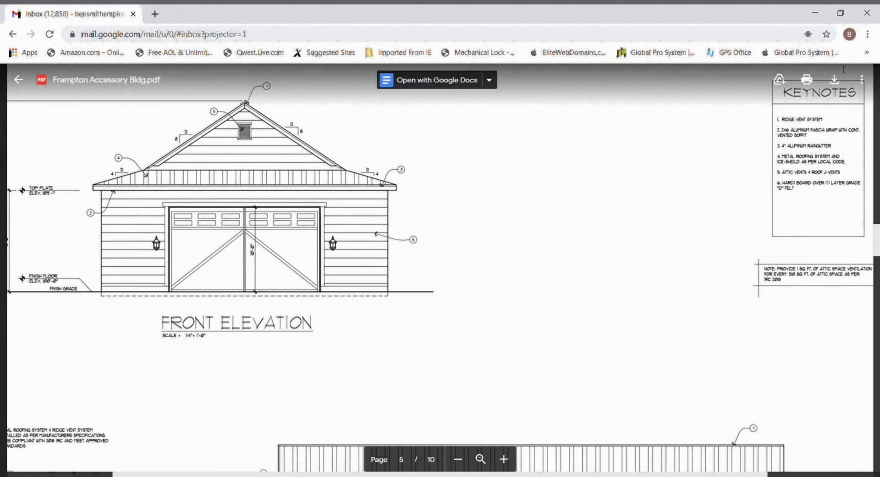
{"action": "mouse_move", "coordinate": [827, 127]}
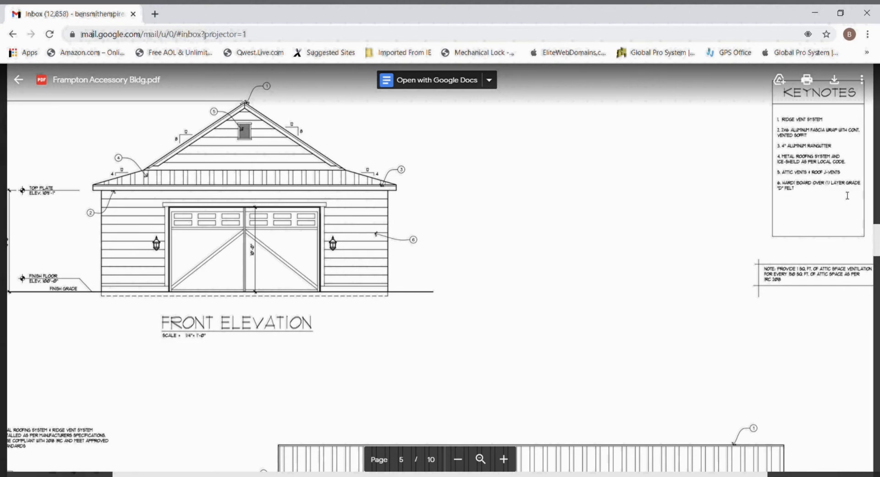
{"action": "mouse_move", "coordinate": [638, 215]}
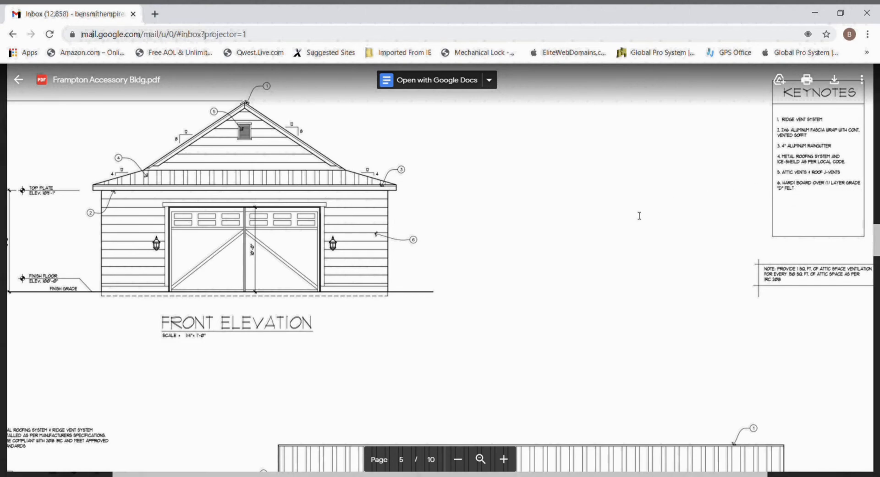
{"action": "scroll", "scroll_direction": "down", "scroll_amount": 3}
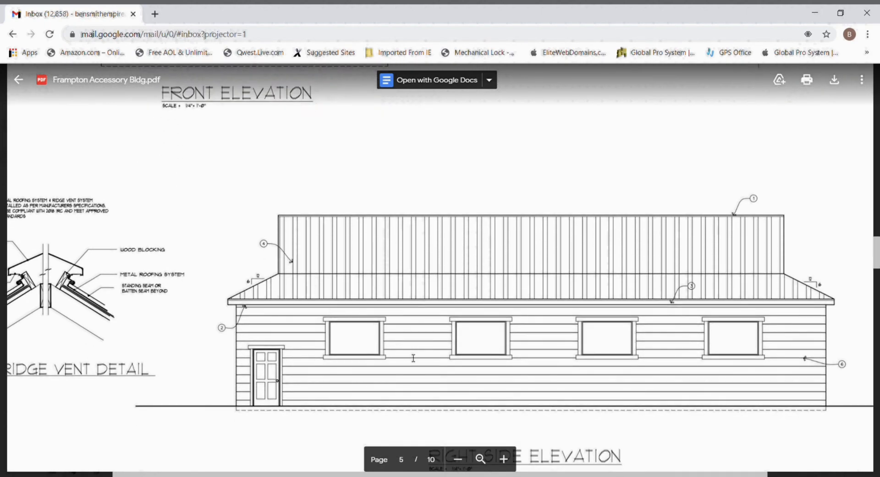
{"action": "scroll", "scroll_direction": "down", "scroll_amount": 3}
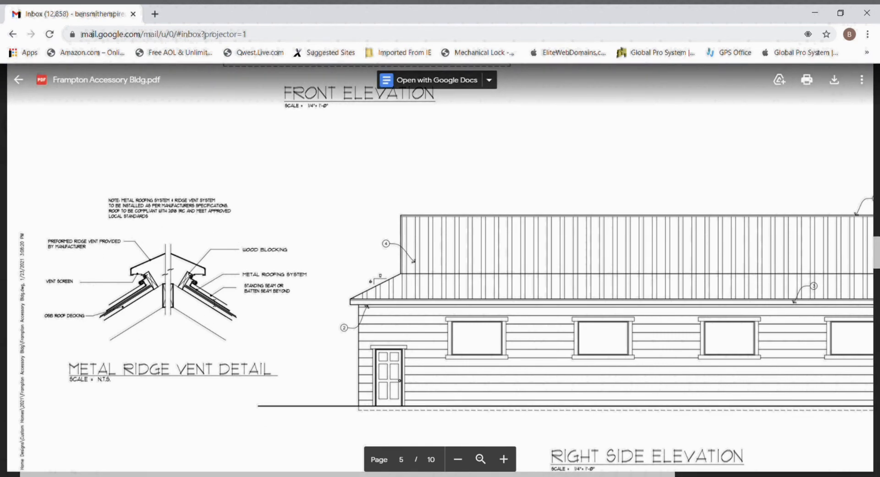
{"action": "mouse_move", "coordinate": [173, 220]}
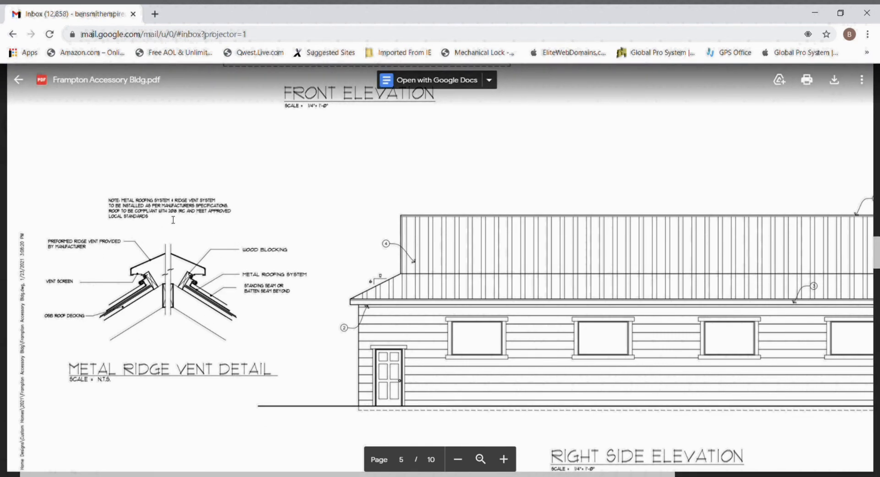
{"action": "scroll", "scroll_direction": "down", "scroll_amount": 3}
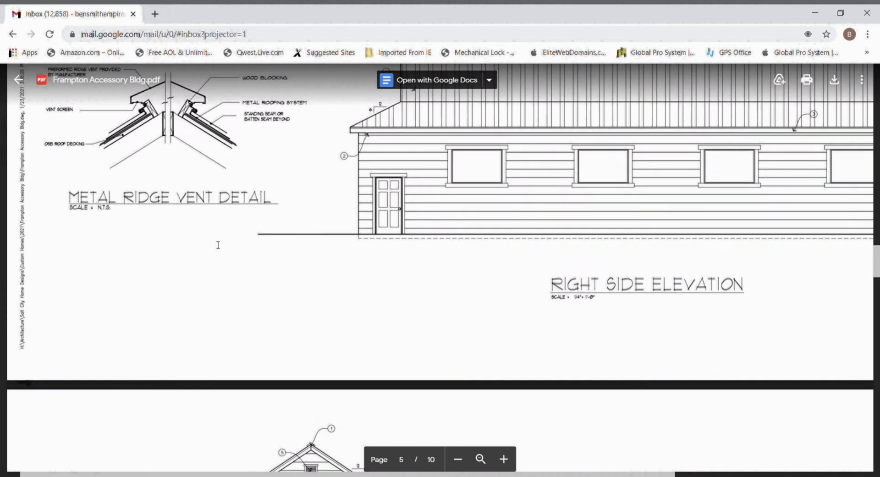
{"action": "scroll", "scroll_direction": "down", "scroll_amount": 3}
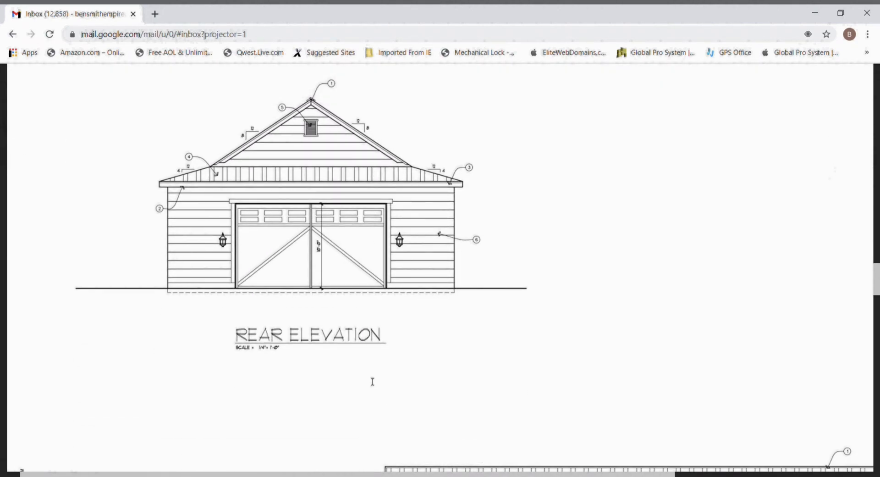
{"action": "scroll", "scroll_direction": "down", "scroll_amount": 3}
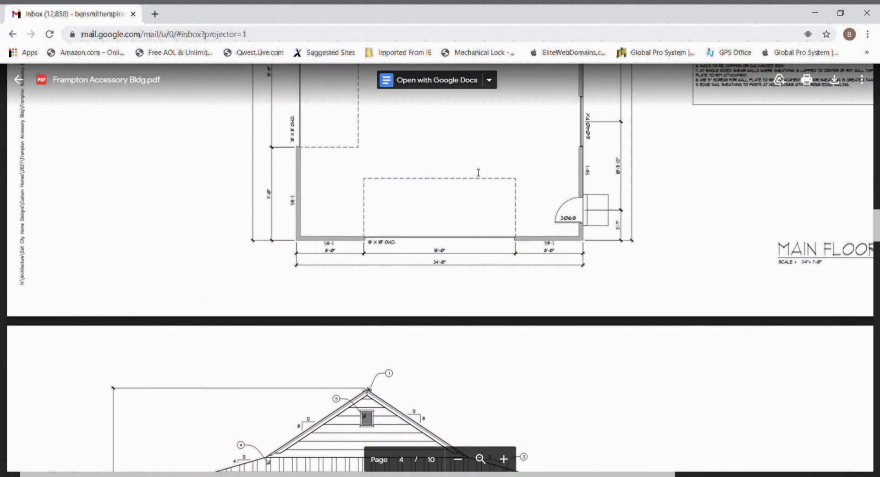
{"action": "scroll", "scroll_direction": "down", "scroll_amount": 3}
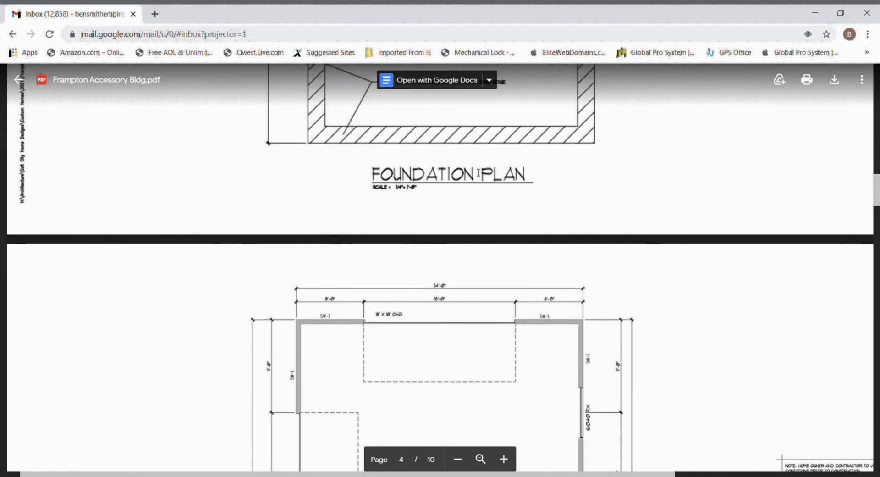